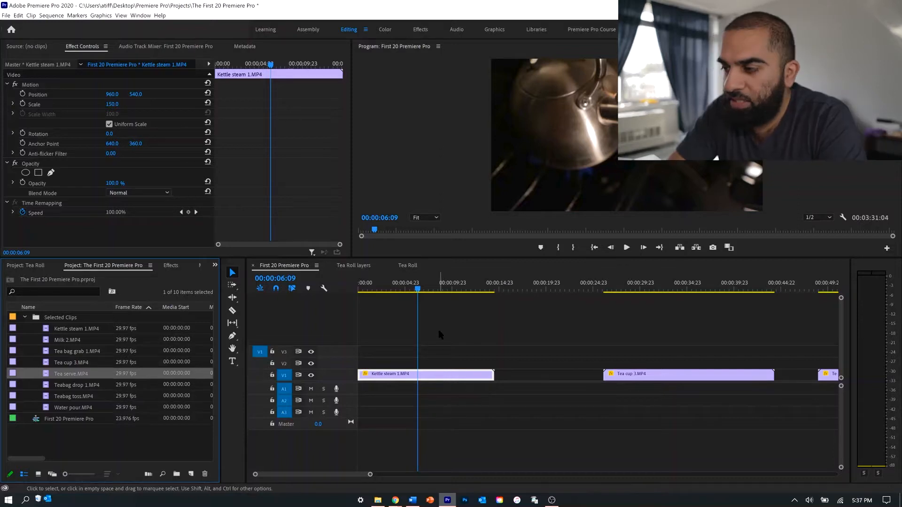
{"action": "mouse_move", "coordinate": [442, 357]}
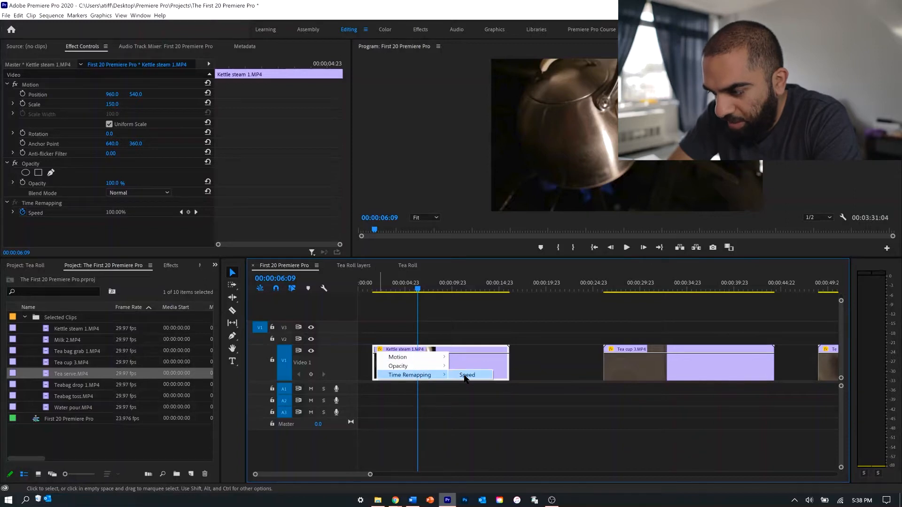
Show the Kettle steam clip's Time Remapping speed curve on the timeline
{"action": "left_click", "coordinate": [467, 374]}
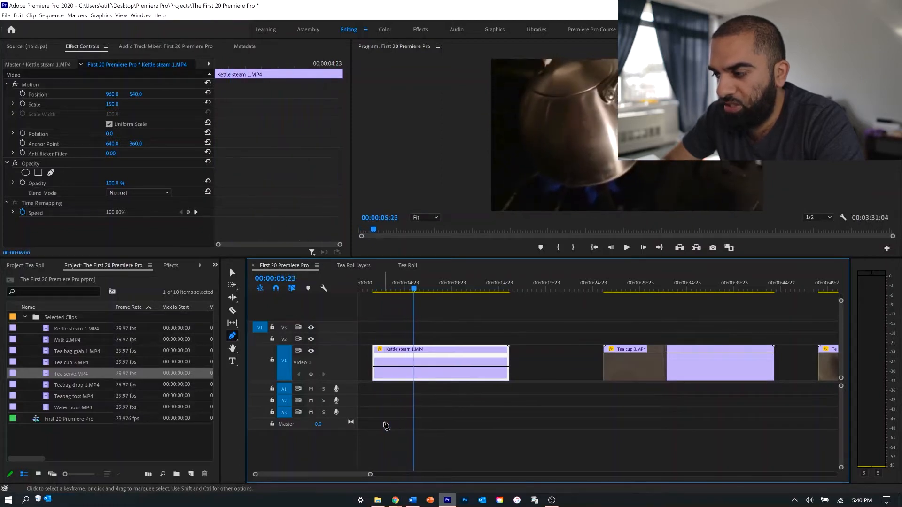
Add a speed keyframe on Kettle steam and raise the speed of the section after it
{"action": "left_click", "coordinate": [439, 290]}
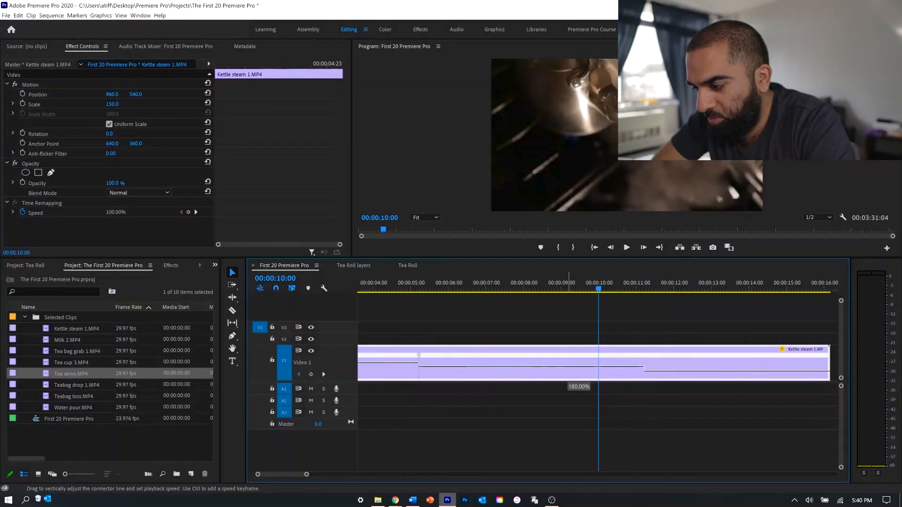
{"action": "left_click_drag", "start_coordinate": [418, 354], "coordinate": [480, 367]}
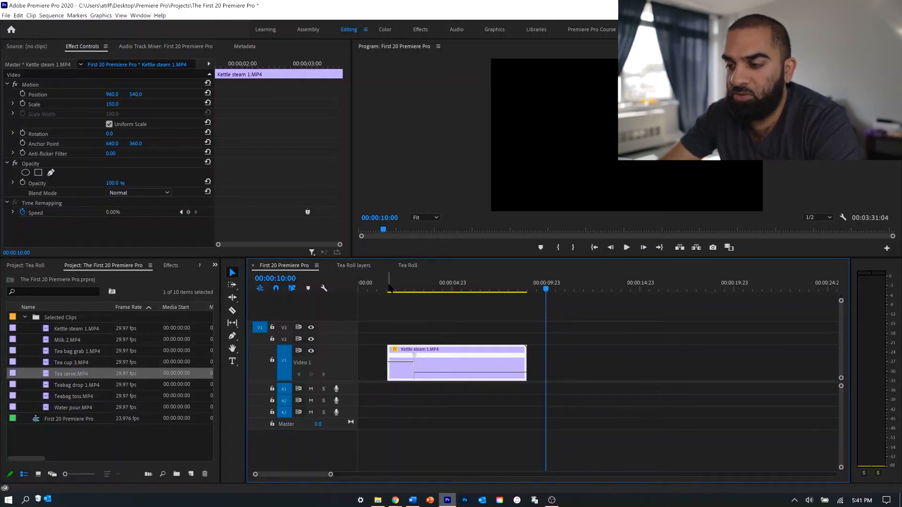
Split the Kettle steam speed keyframe into a wider ramp and reposition it within the clip
{"action": "left_click", "coordinate": [626, 247]}
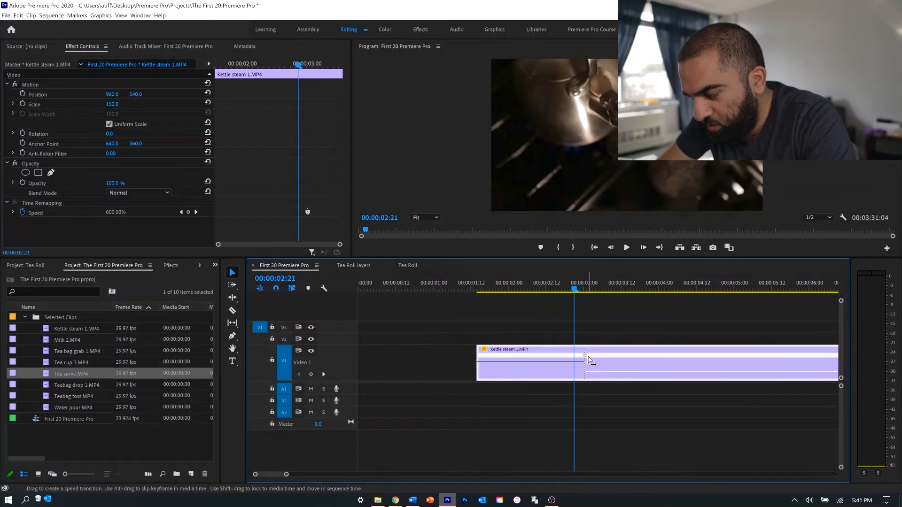
{"action": "left_click_drag", "start_coordinate": [584, 356], "coordinate": [604, 368]}
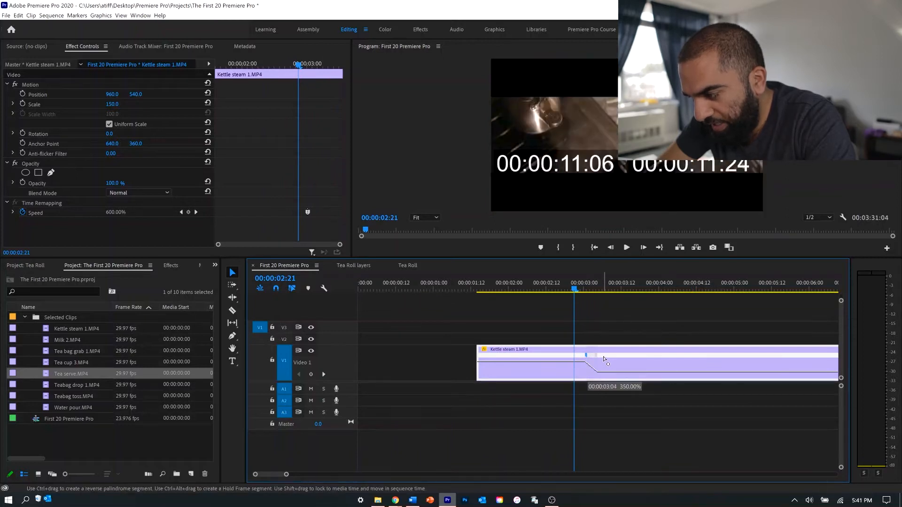
{"action": "left_click_drag", "start_coordinate": [604, 359], "coordinate": [644, 359]}
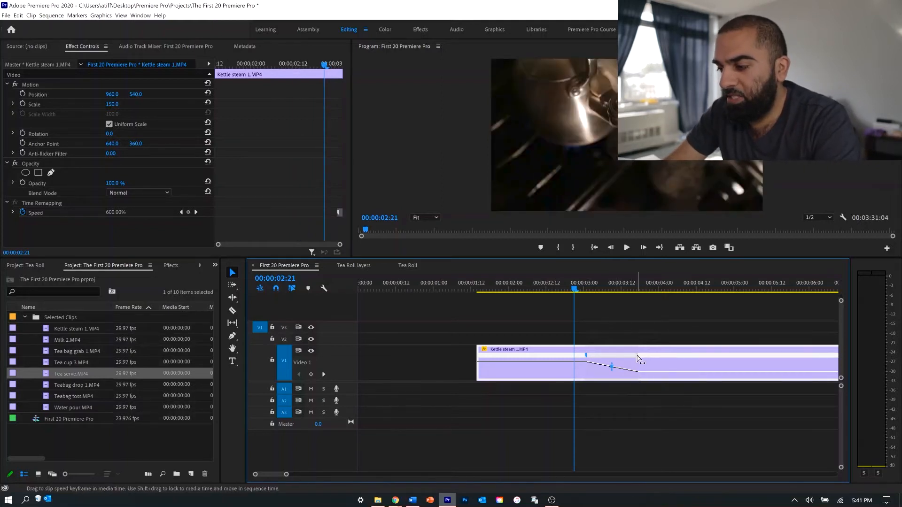
{"action": "left_click_drag", "start_coordinate": [612, 367], "coordinate": [641, 366]}
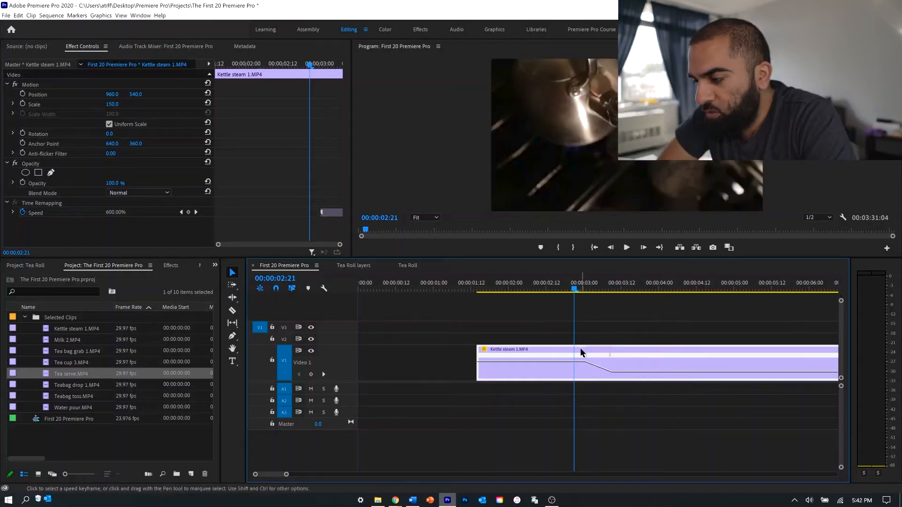
Adjust the speed of the Kettle steam clip's opening section on the speed curve
{"action": "left_click", "coordinate": [527, 289]}
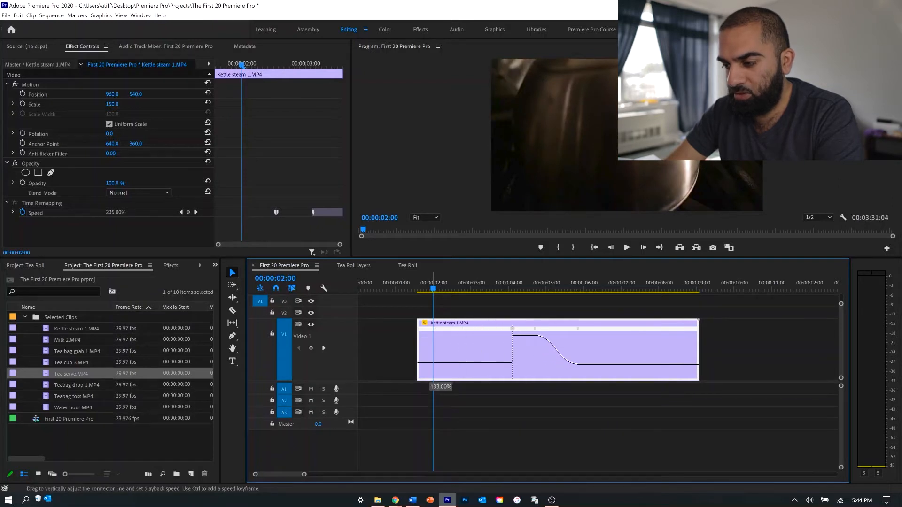
{"action": "left_click_drag", "start_coordinate": [512, 349], "coordinate": [555, 350]}
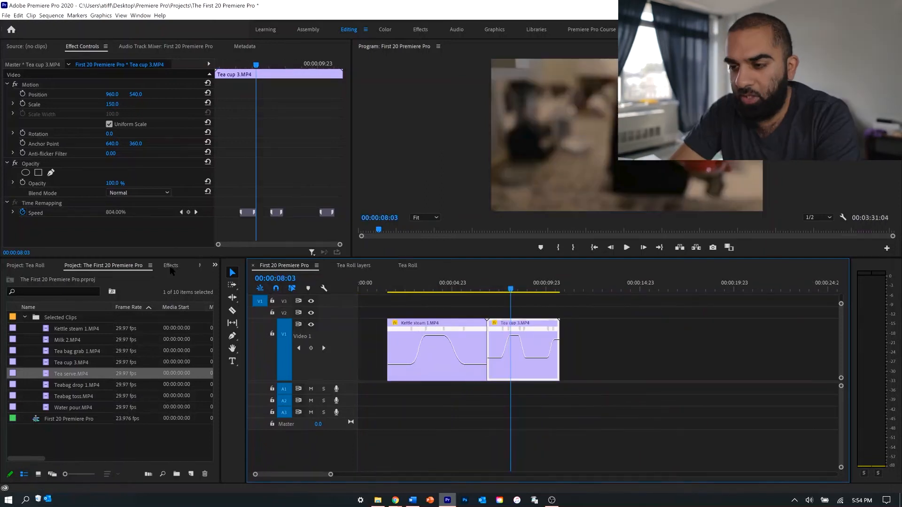
Show the Dissolve video transitions, including Cross Dissolve, in the Effects panel
{"action": "left_click", "coordinate": [171, 265]}
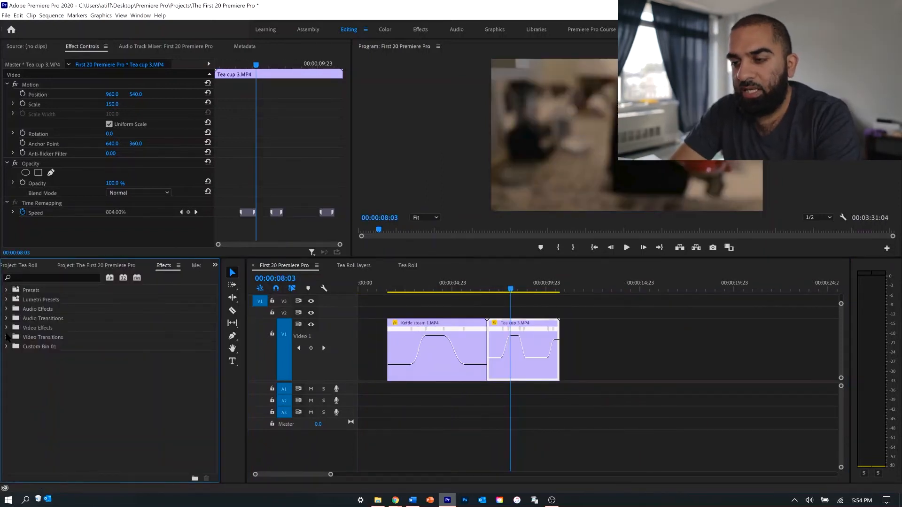
{"action": "left_click", "coordinate": [7, 337]}
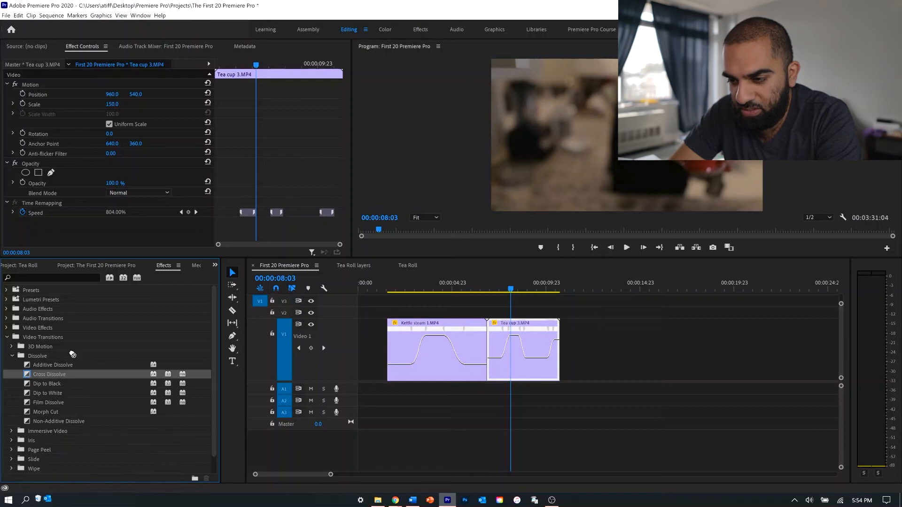